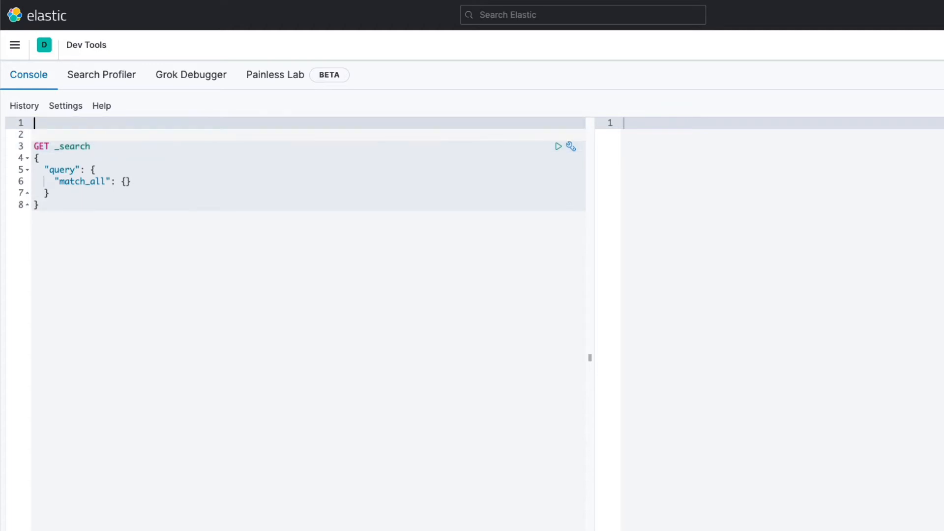
Type a GET /_cluster/health request on the console's first line.
type("GET")
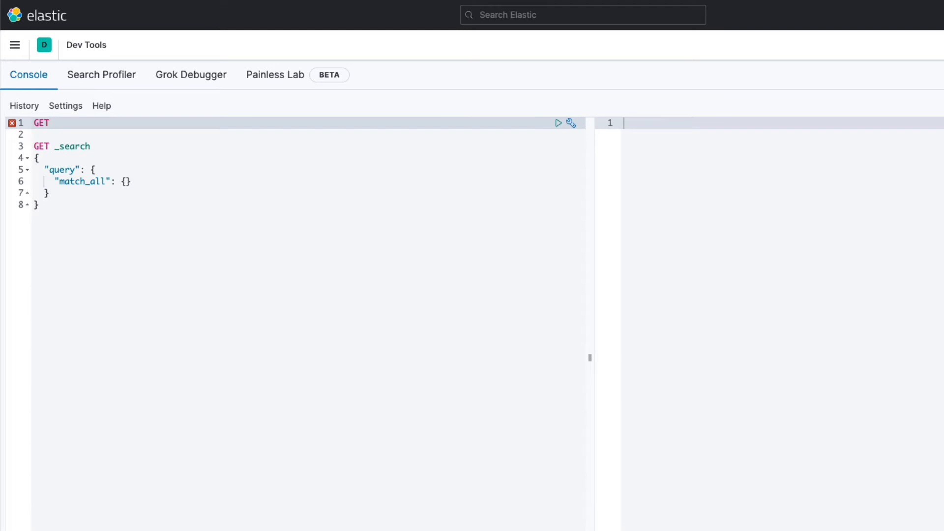
type("/_cluster/health")
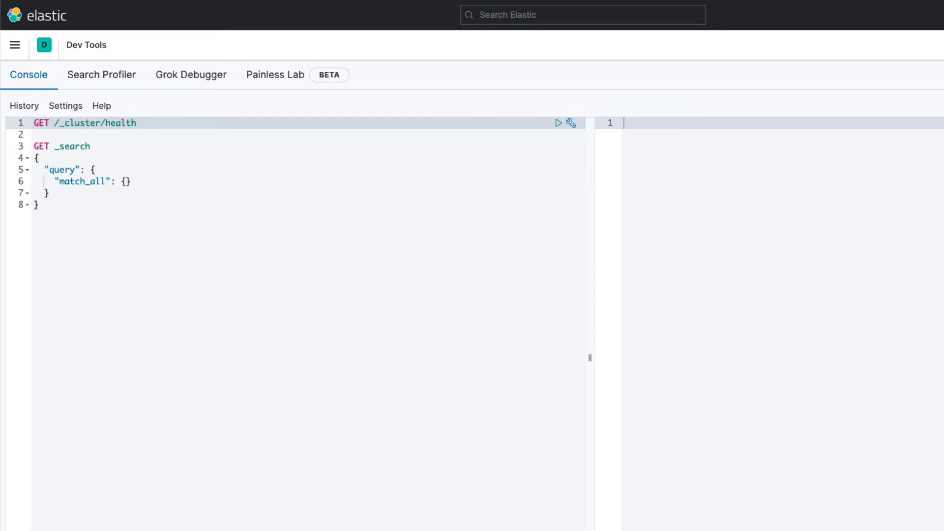
mouse_move(485, 235)
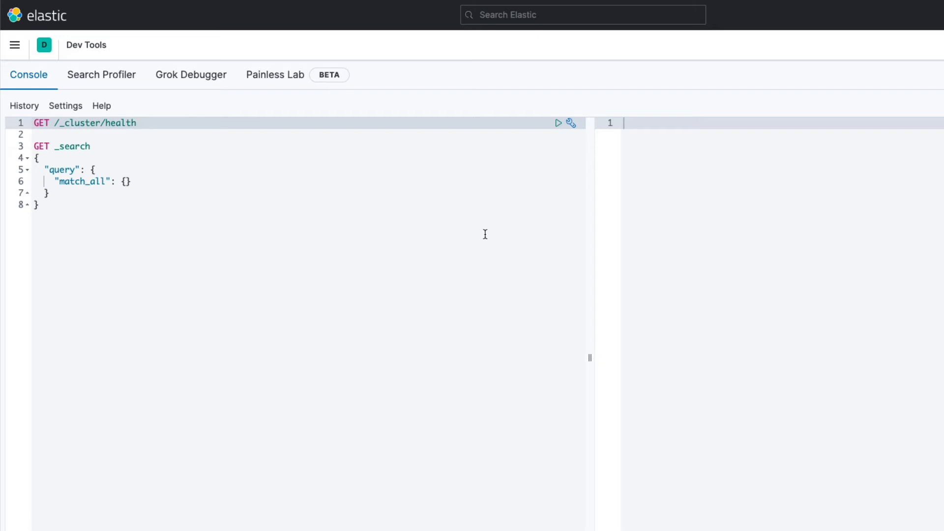
Run the cluster health request (green, 3 nodes), then the match_all search returning 4695 hits.
left_click(559, 122)
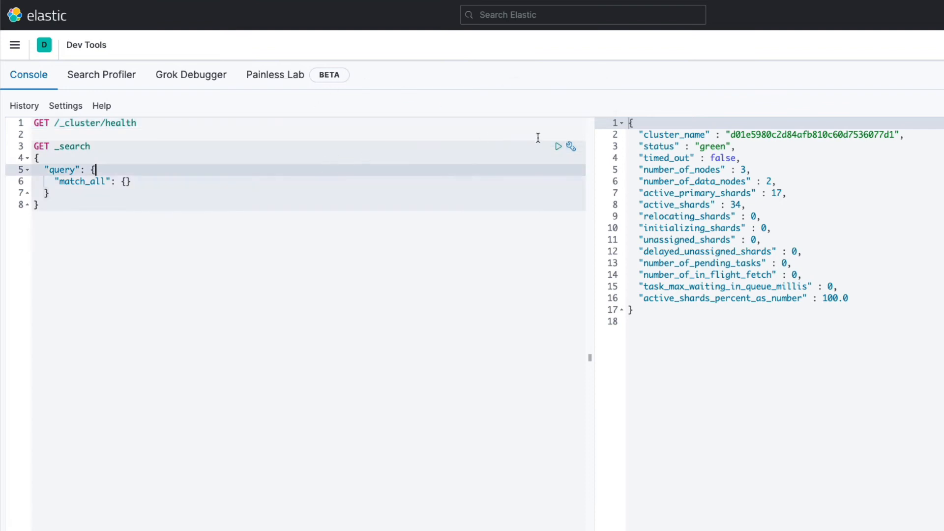
mouse_move(557, 147)
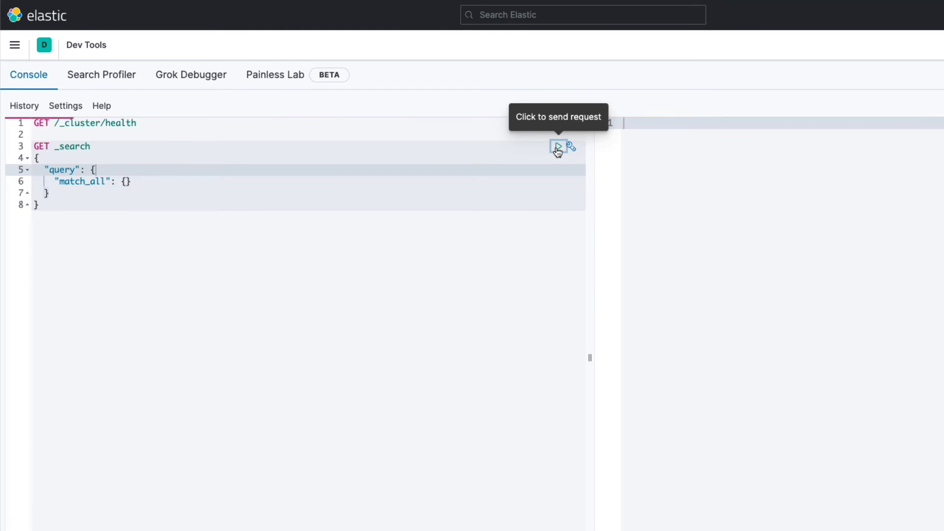
left_click(556, 148)
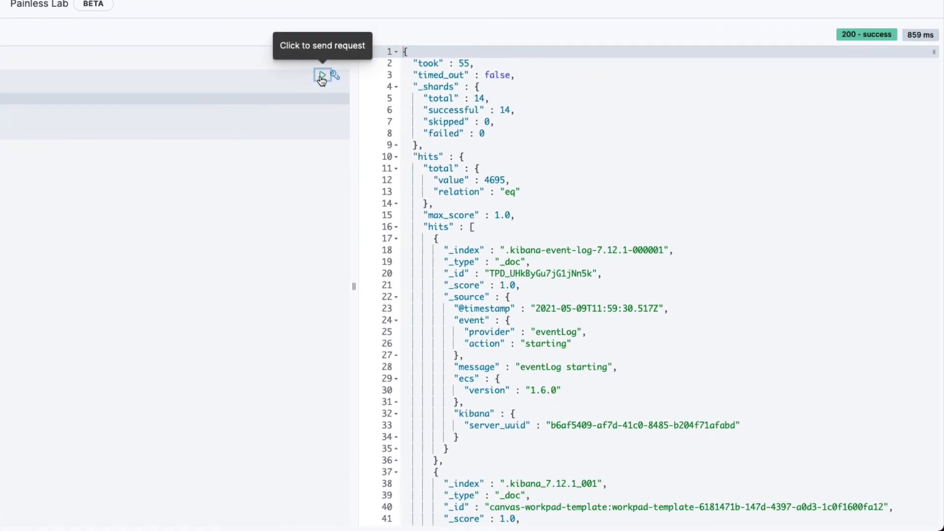